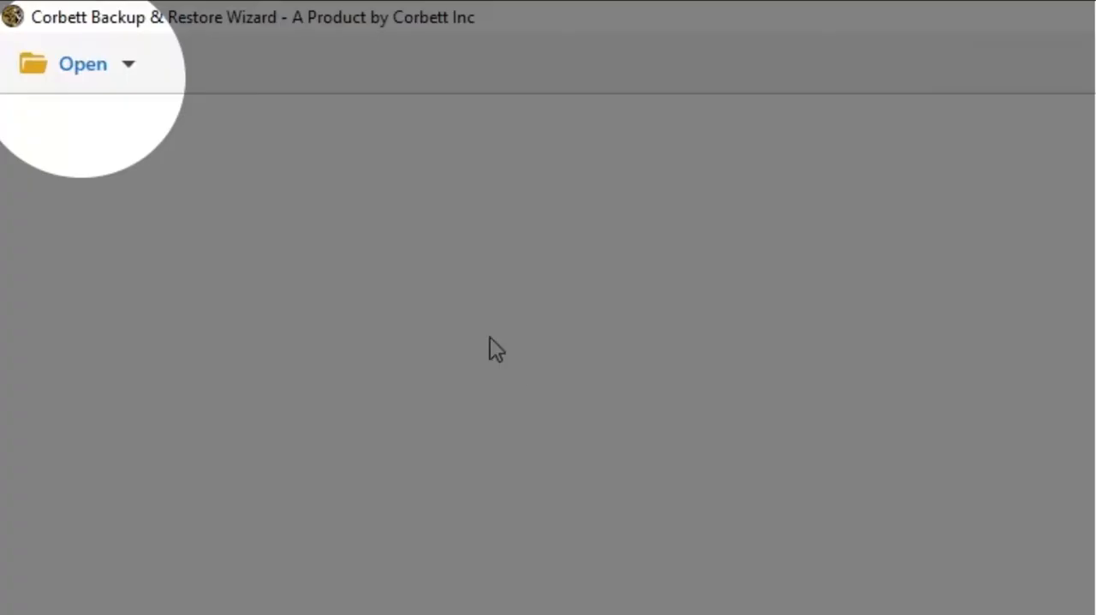
- Browse for an Outlook PST/OST file from the PST Files folder containing Exported_outlook3.pst
{"action": "left_click", "coordinate": [82, 63]}
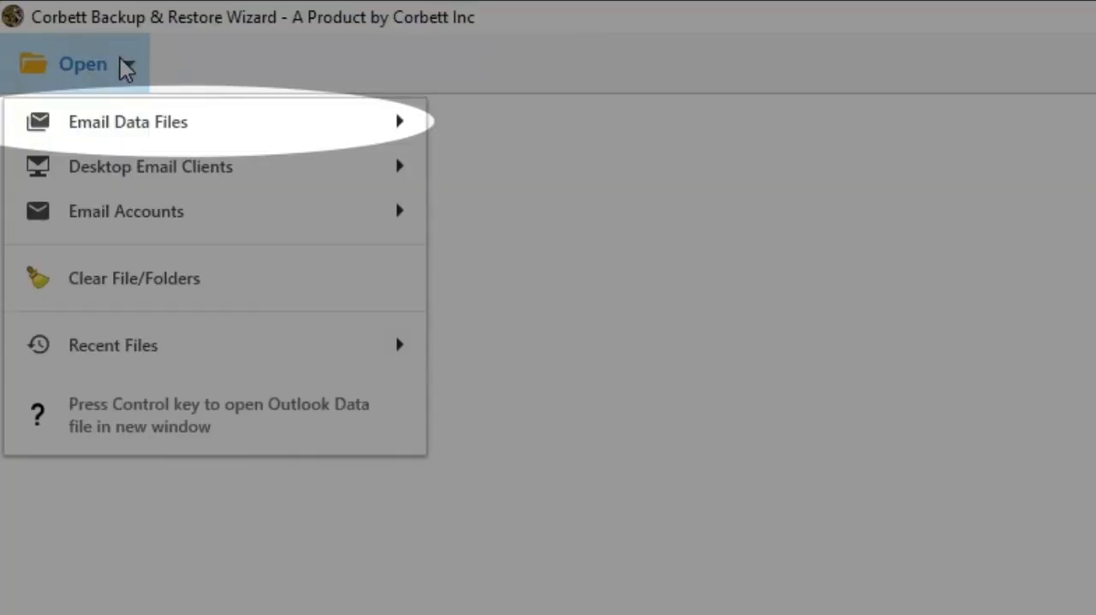
{"action": "mouse_move", "coordinate": [128, 122]}
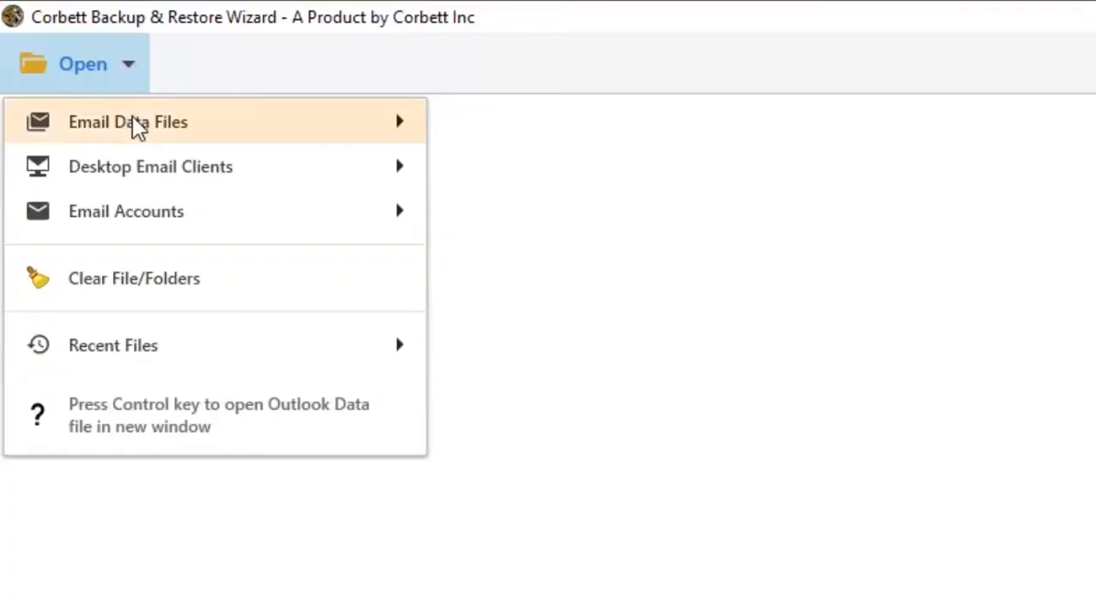
{"action": "mouse_move", "coordinate": [128, 121]}
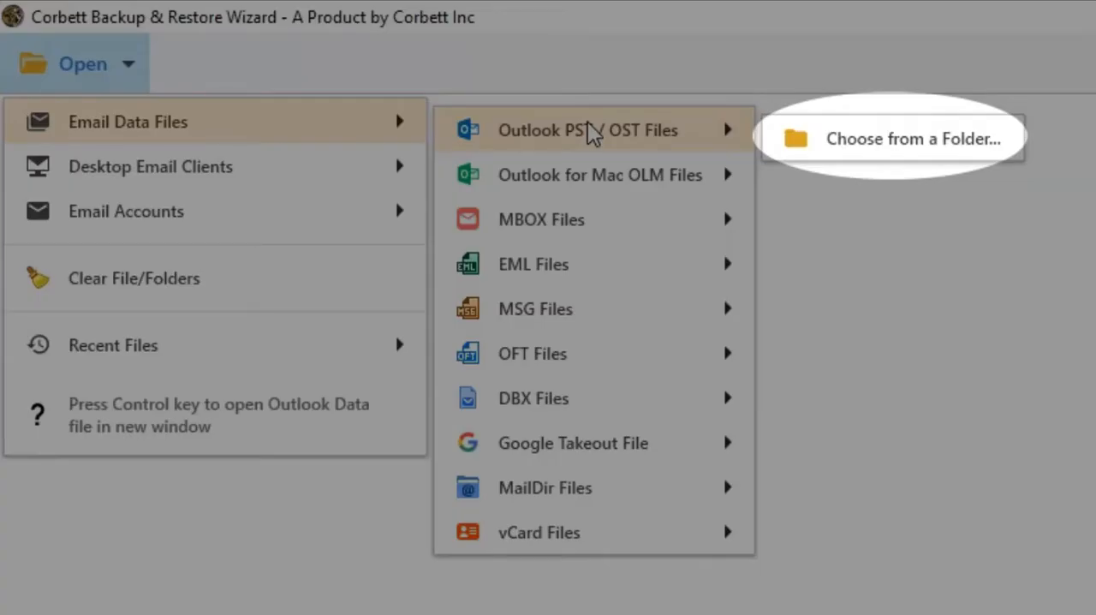
{"action": "left_click", "coordinate": [916, 138]}
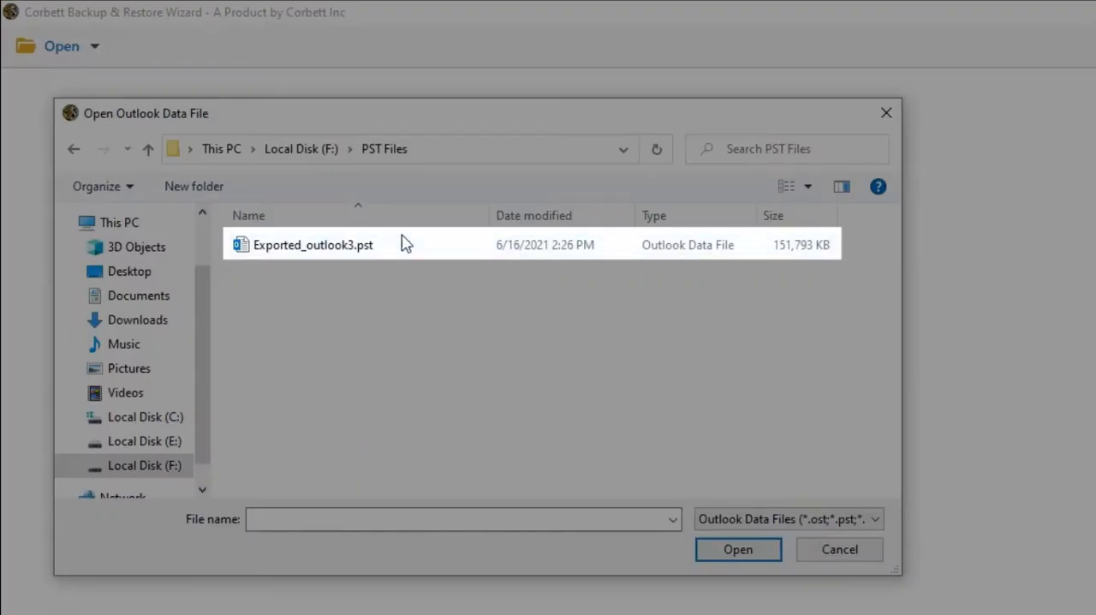
- Open Exported_outlook3.pst to list its Inbox, Contacts and Calendar folders
{"action": "left_click", "coordinate": [312, 244]}
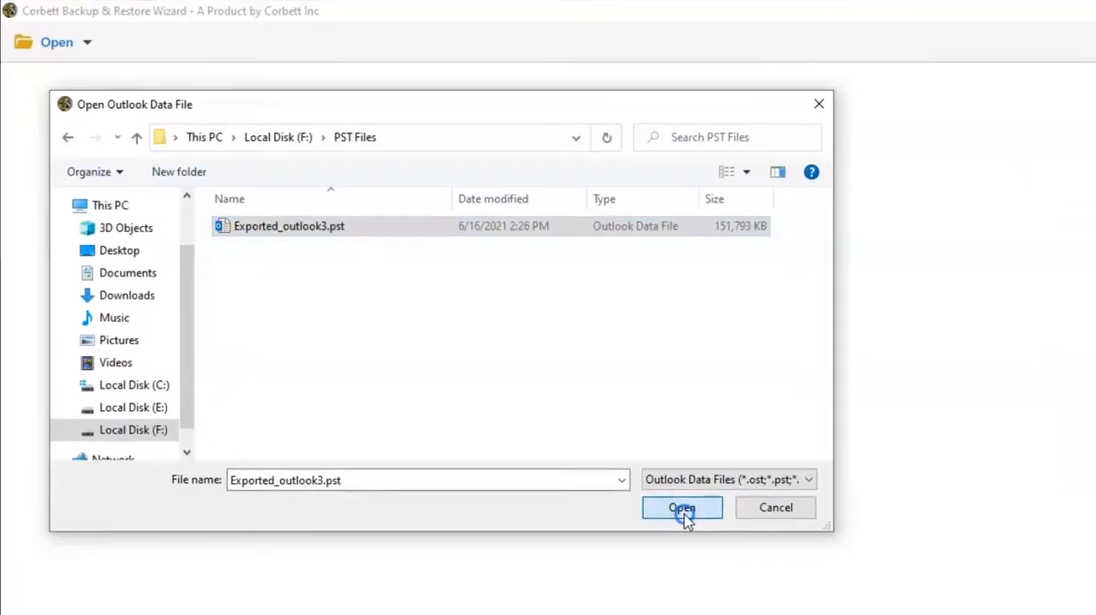
{"action": "left_click", "coordinate": [682, 507]}
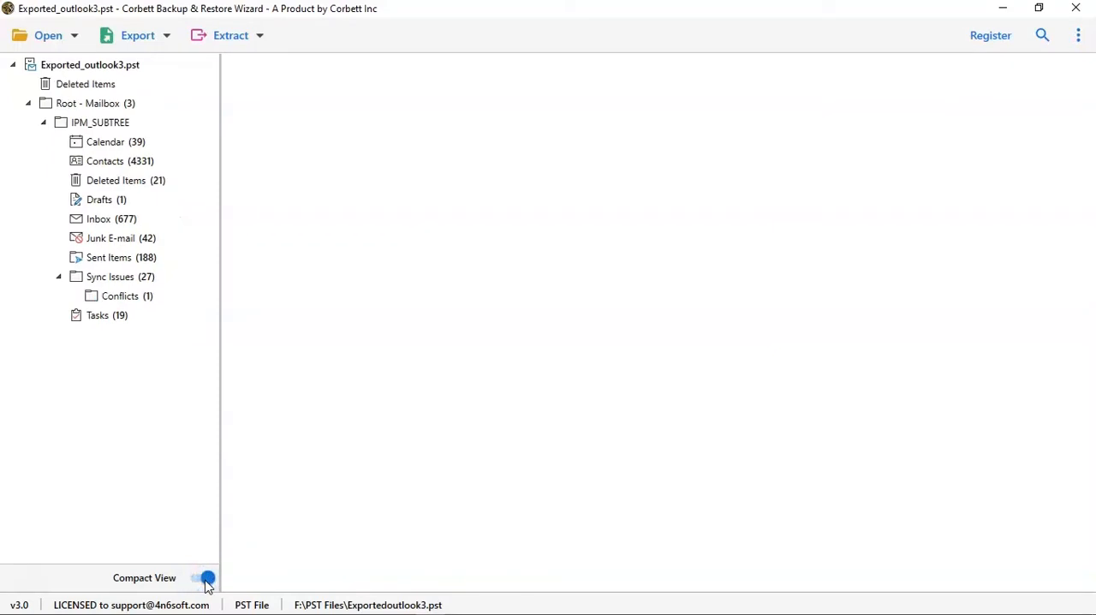
- Turn off Compact View, open the 677-message Inbox and preview 'RE: granulation plant'
{"action": "left_click", "coordinate": [204, 577]}
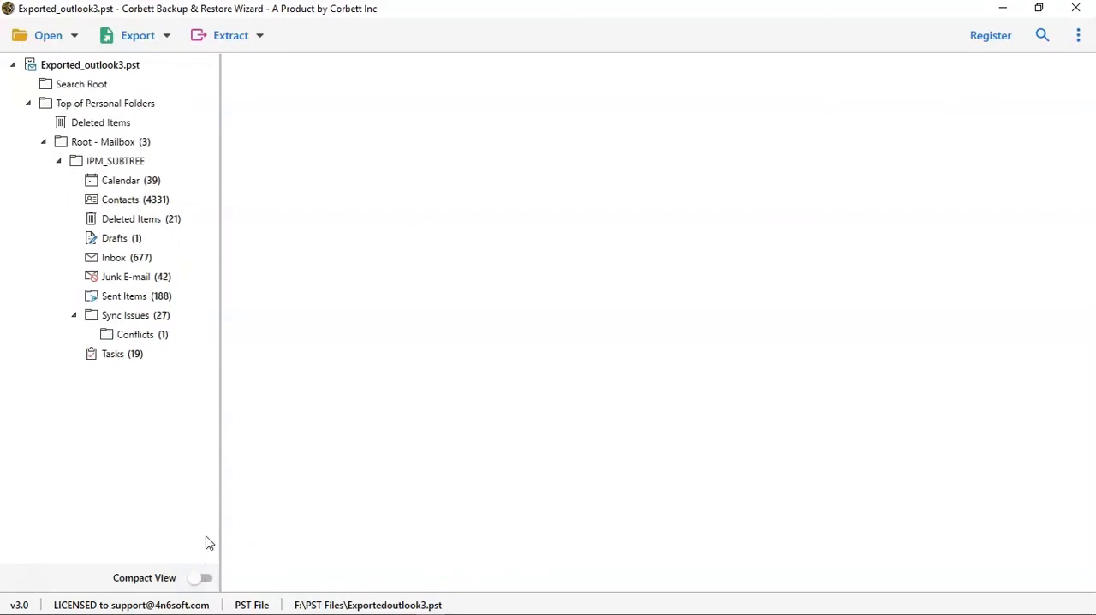
{"action": "left_click", "coordinate": [126, 257]}
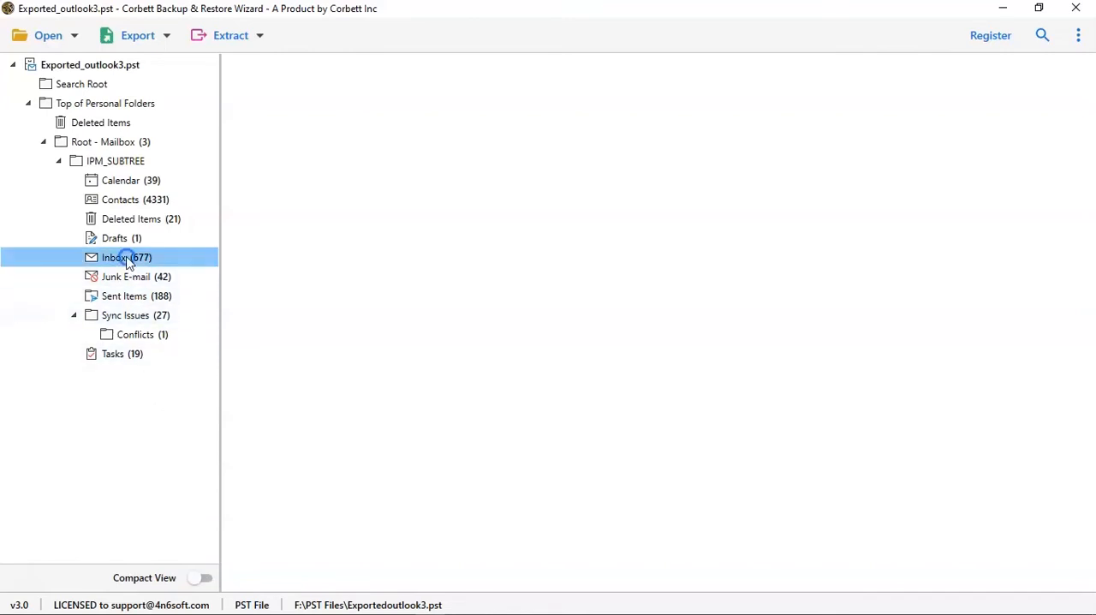
{"action": "left_click", "coordinate": [115, 257]}
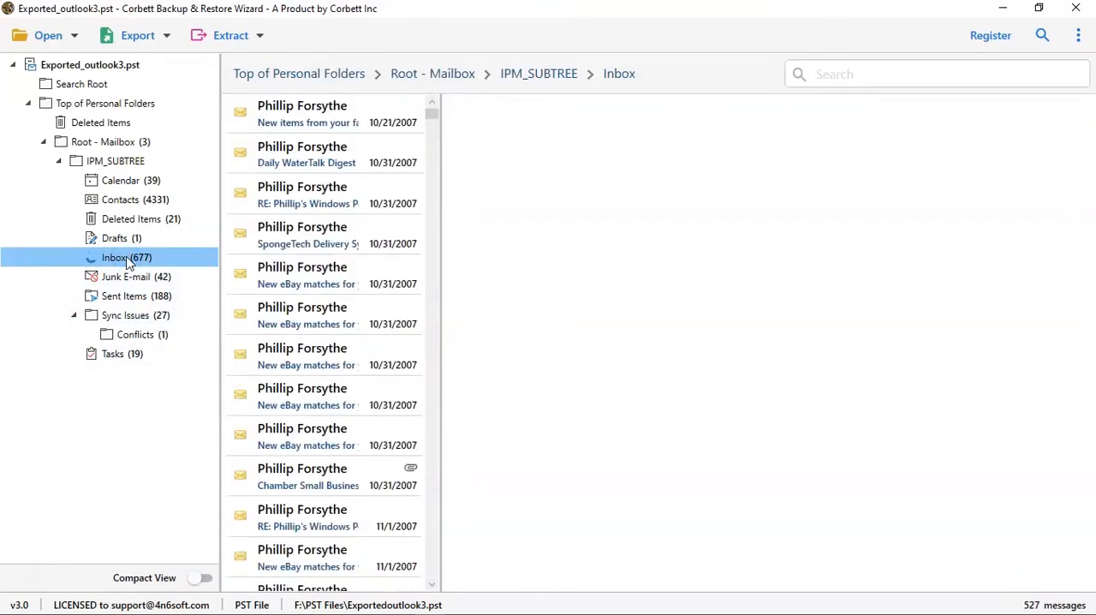
{"action": "left_click", "coordinate": [113, 257]}
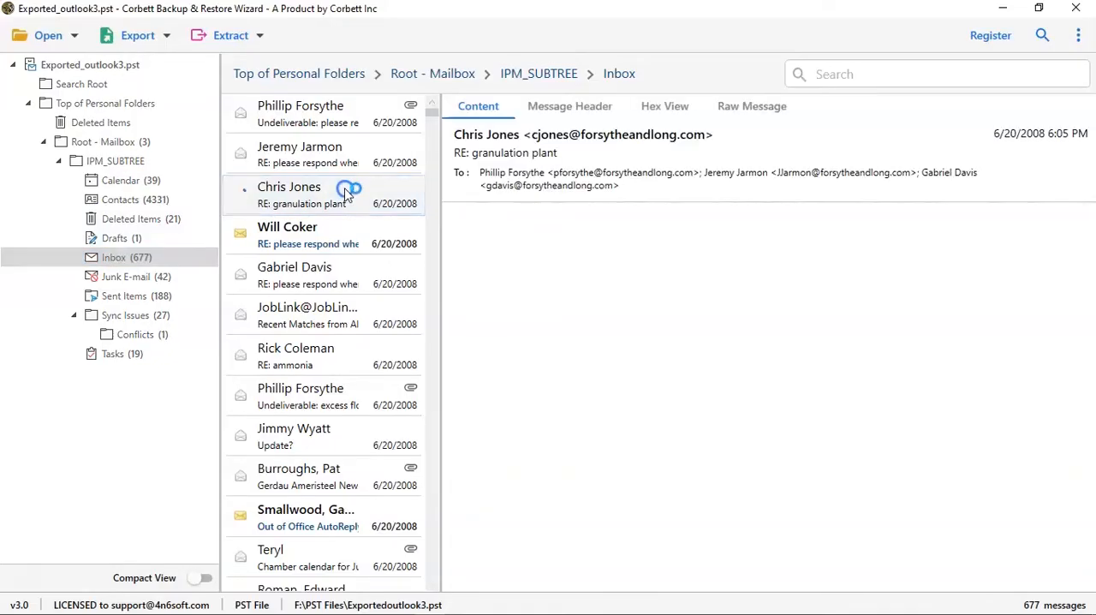
- View the granulation reply's Content, Properties, Message Header, Hex View and Raw Message tabs
{"action": "left_click", "coordinate": [289, 194]}
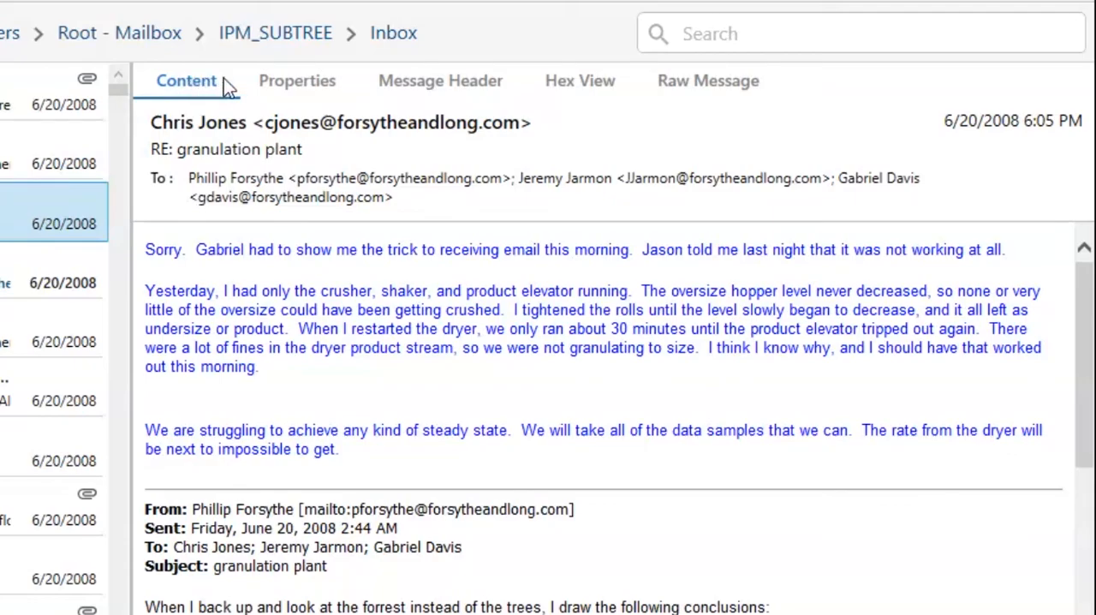
{"action": "left_click", "coordinate": [186, 81]}
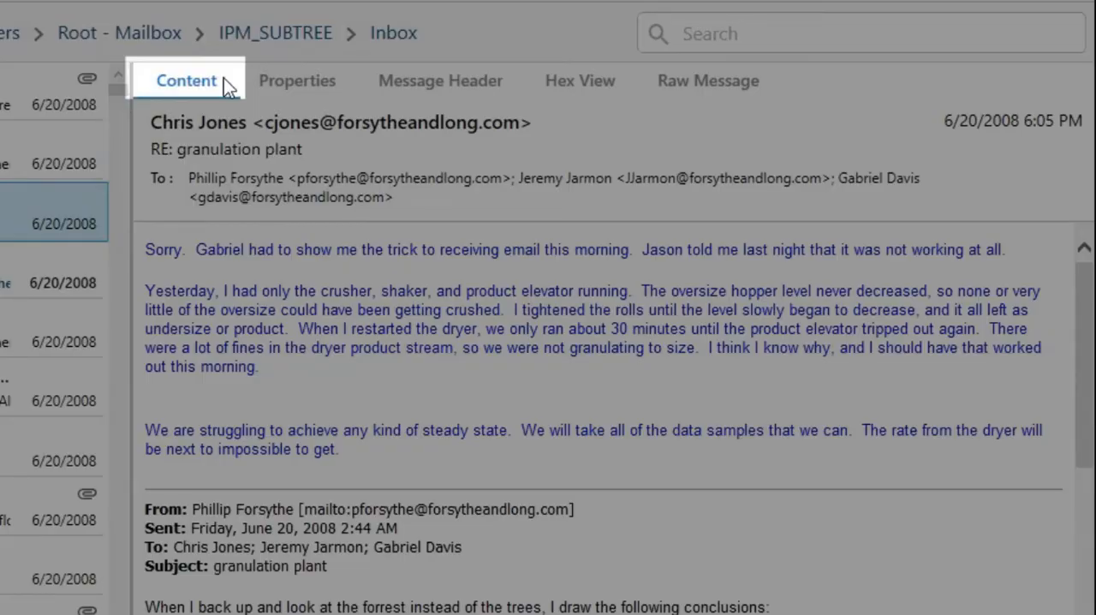
{"action": "left_click", "coordinate": [186, 79]}
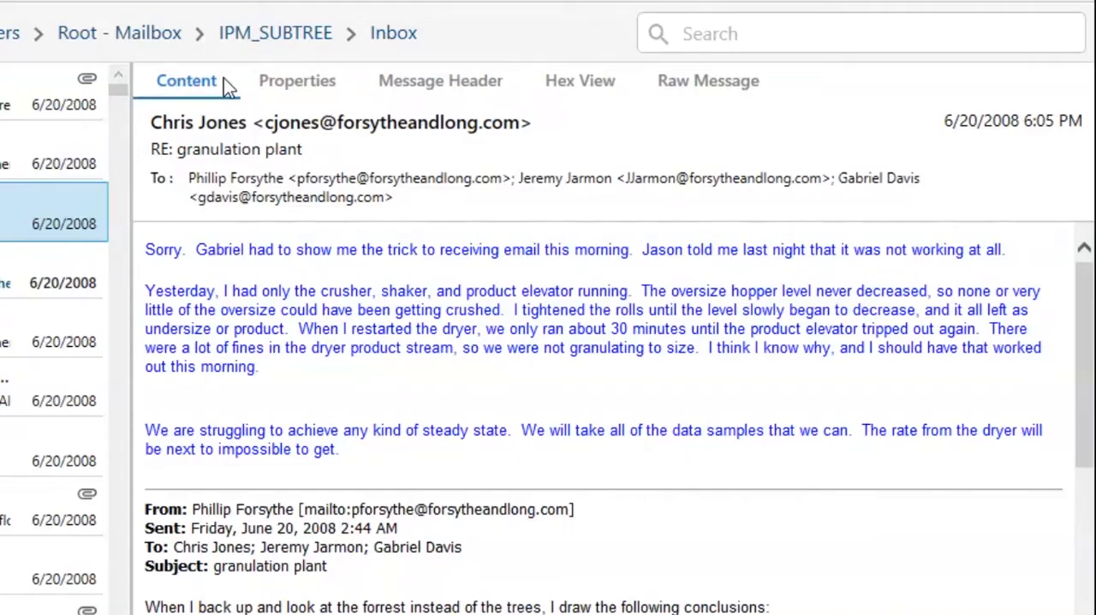
{"action": "left_click", "coordinate": [296, 79]}
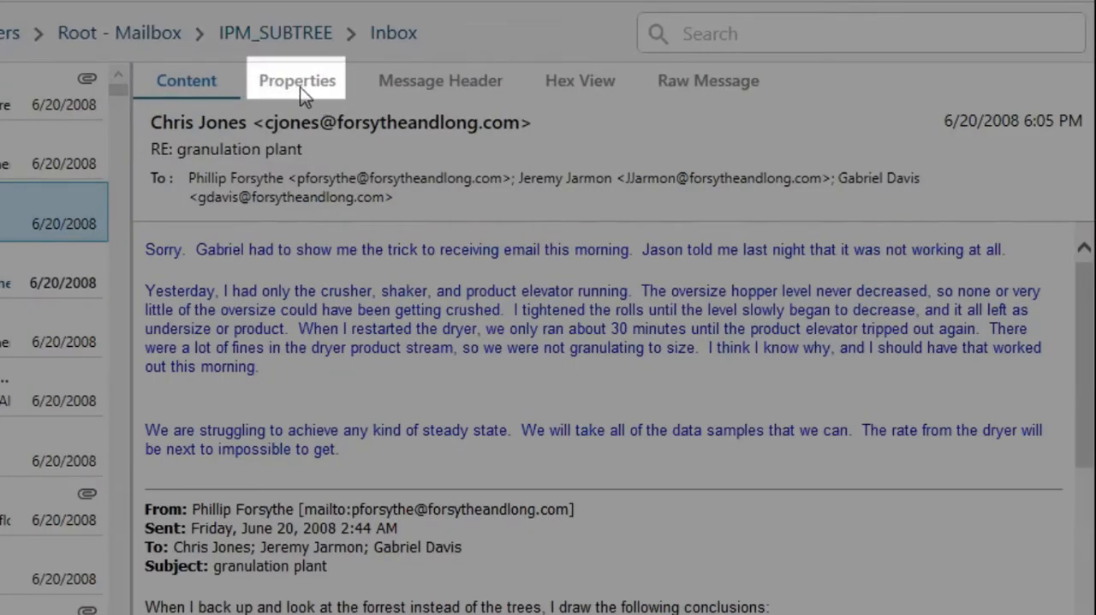
{"action": "left_click", "coordinate": [297, 80]}
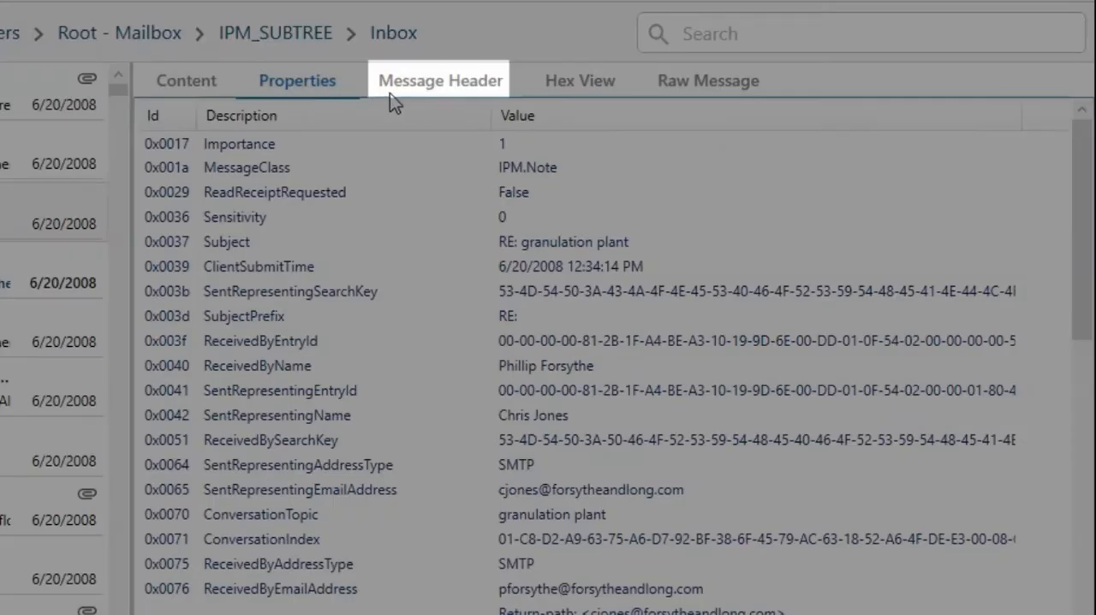
{"action": "left_click", "coordinate": [440, 79]}
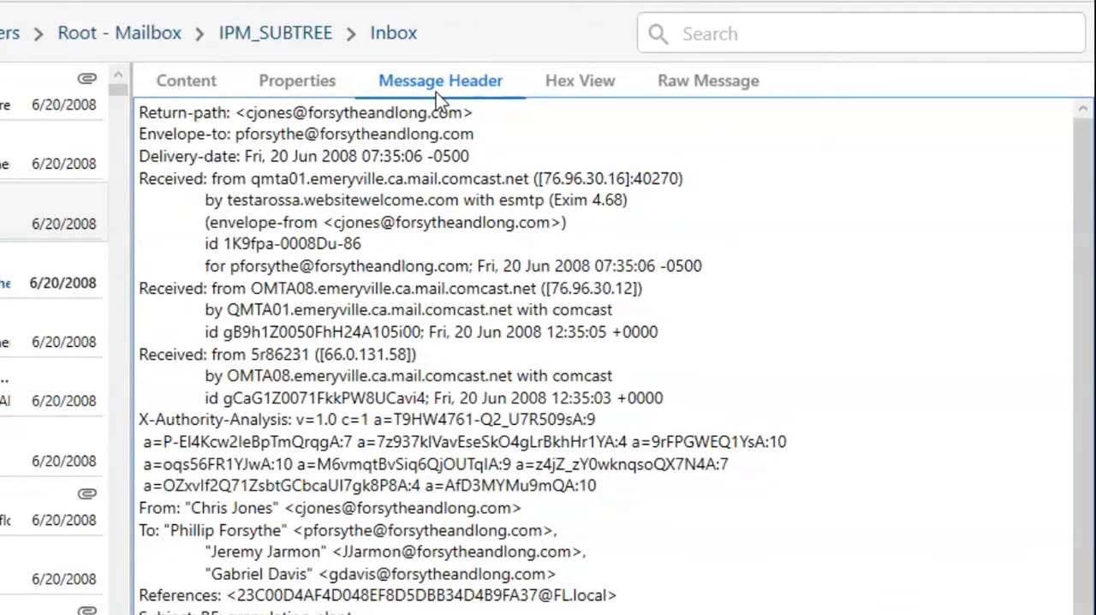
{"action": "left_click", "coordinate": [580, 80]}
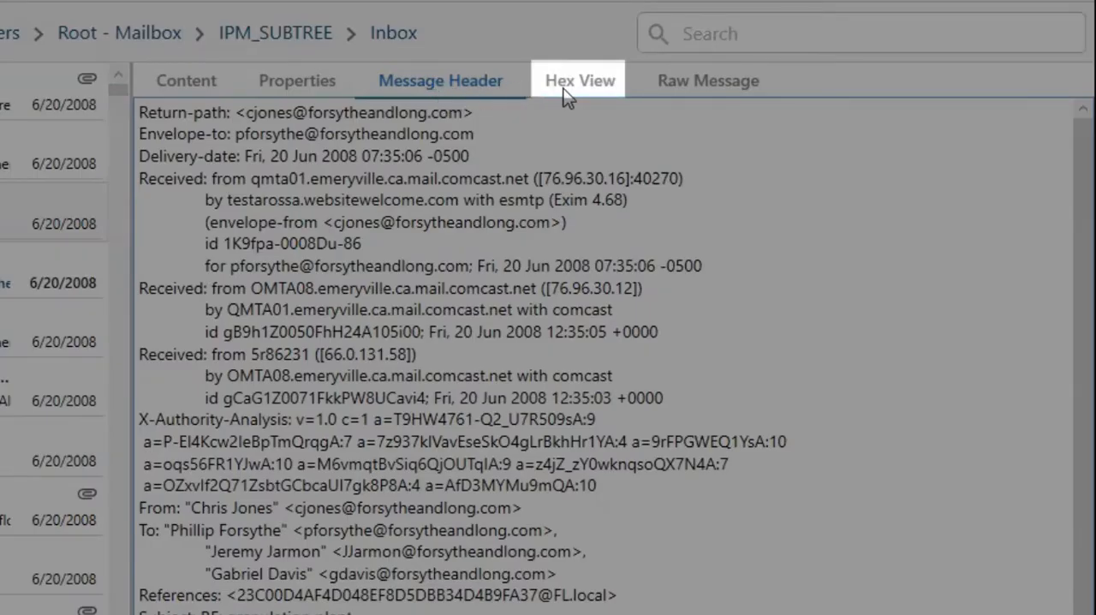
{"action": "left_click", "coordinate": [580, 79]}
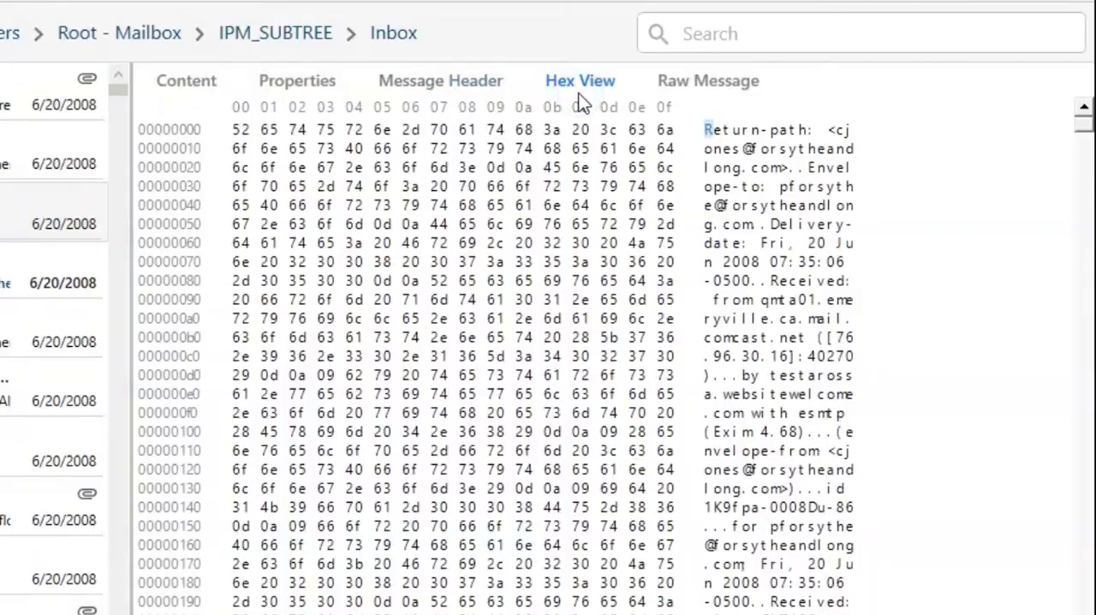
{"action": "mouse_move", "coordinate": [708, 80]}
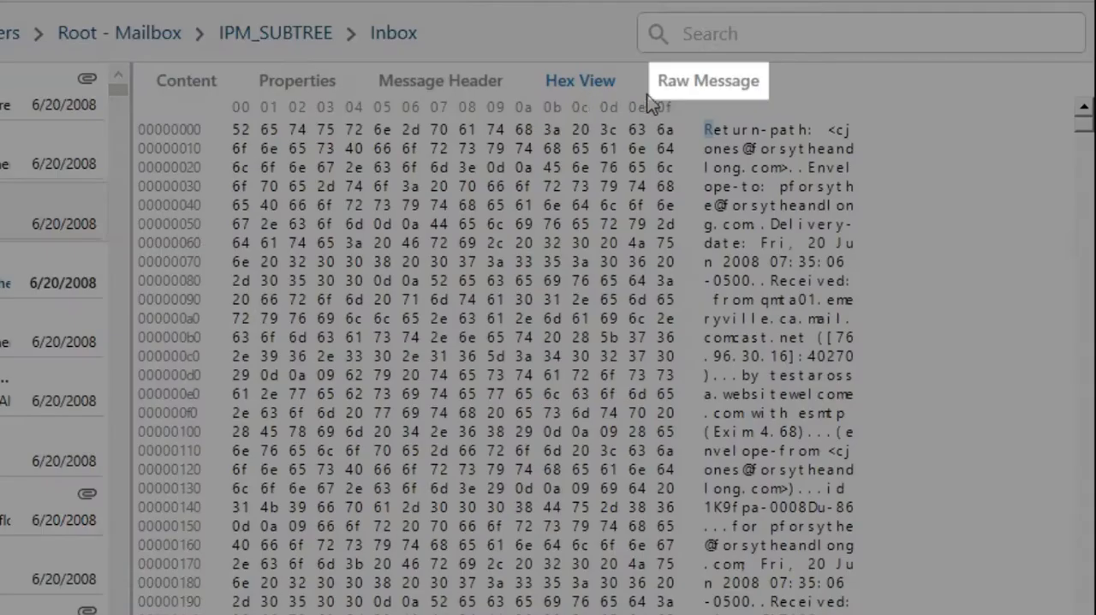
{"action": "left_click", "coordinate": [708, 80]}
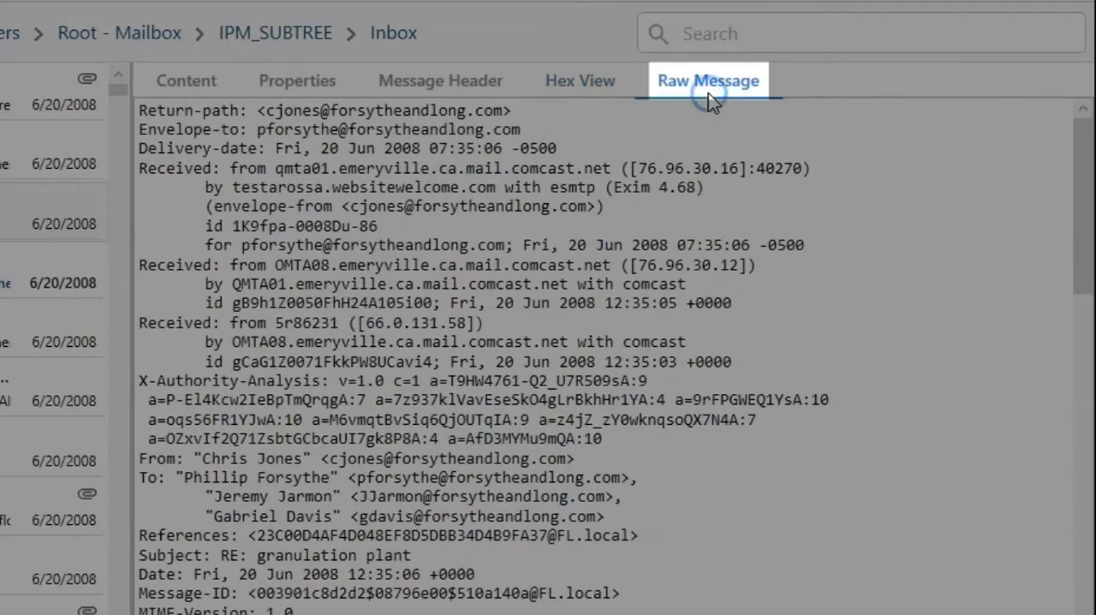
{"action": "left_click", "coordinate": [707, 79]}
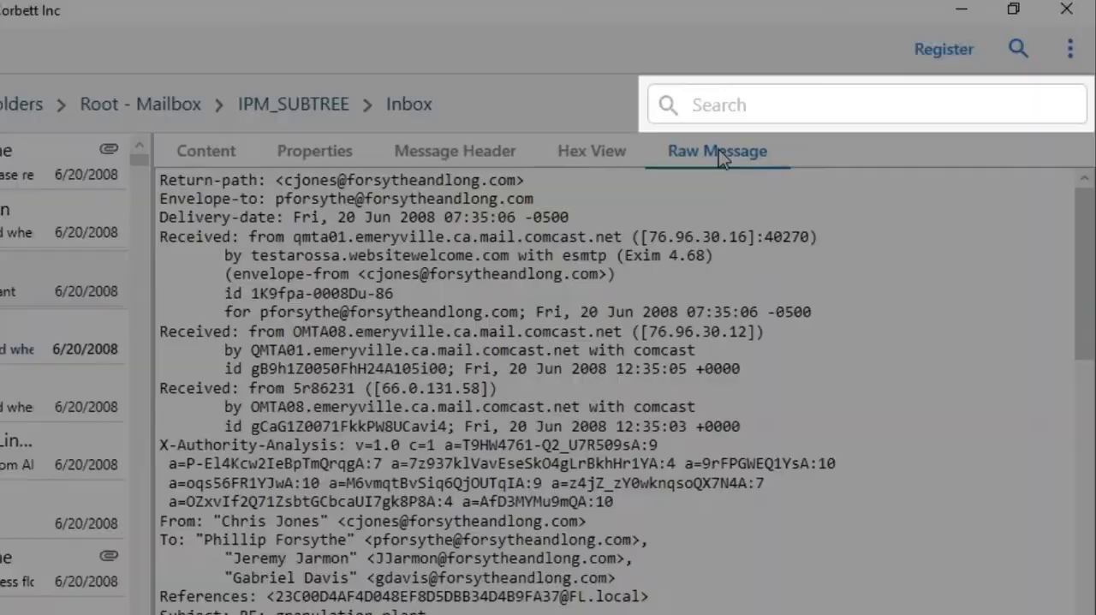
{"action": "left_click", "coordinate": [865, 104]}
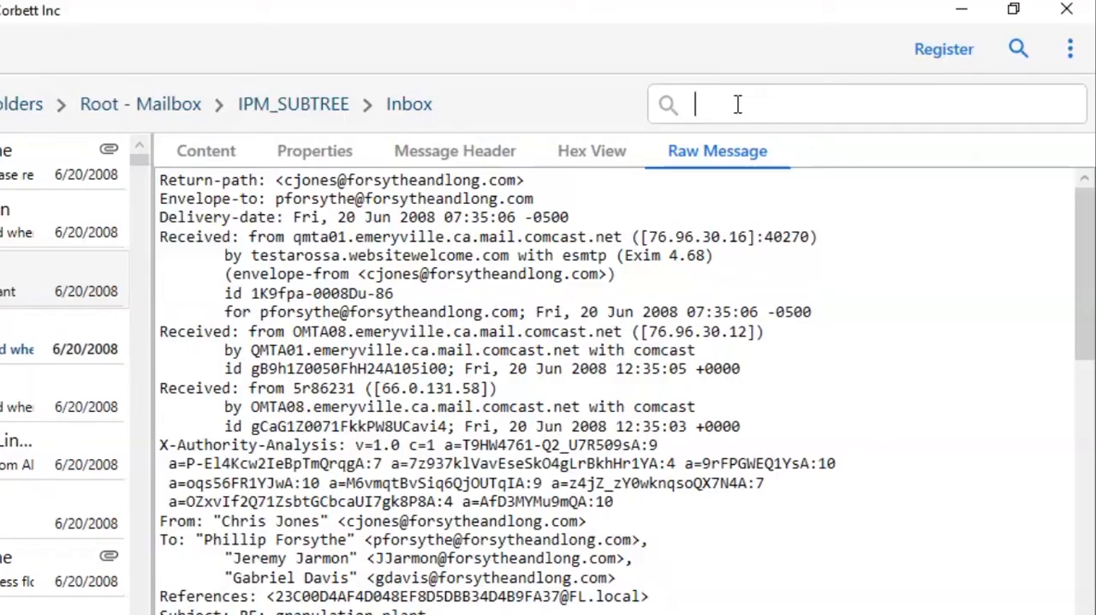
{"action": "type", "text": "phillip"}
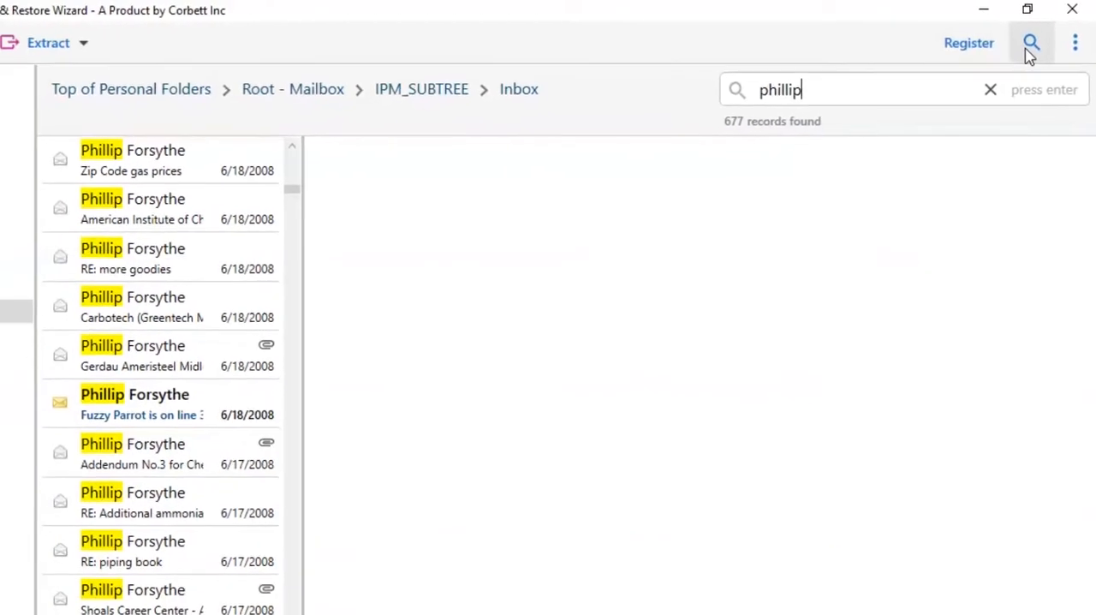
- In Advance Search, pick a start date and uncheck All to search item types individually
{"action": "left_click", "coordinate": [1031, 43]}
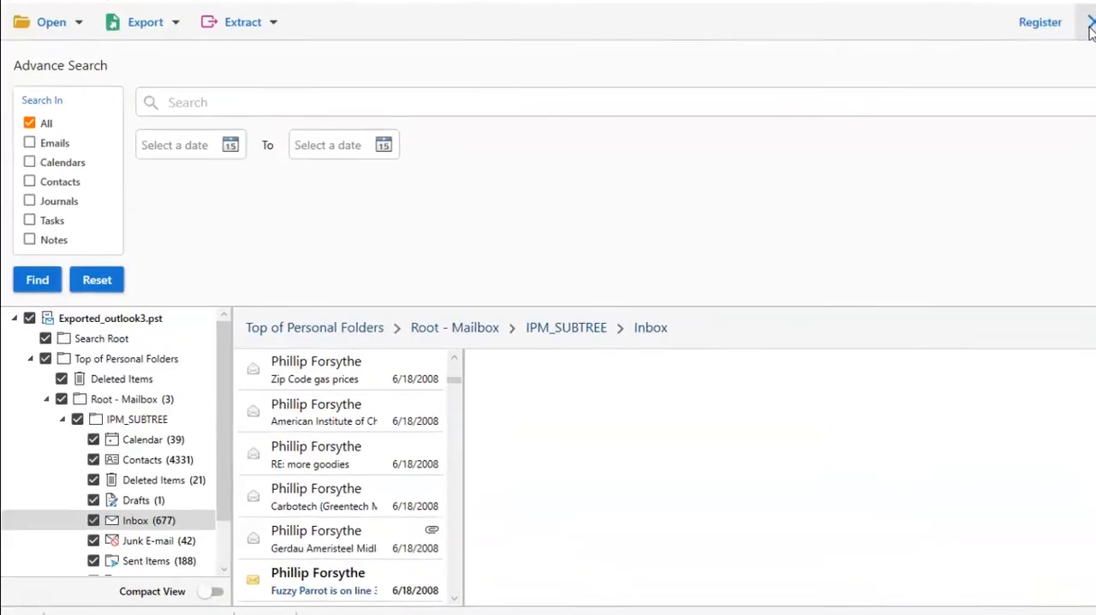
{"action": "scroll", "scroll_direction": "down", "scroll_amount": 3}
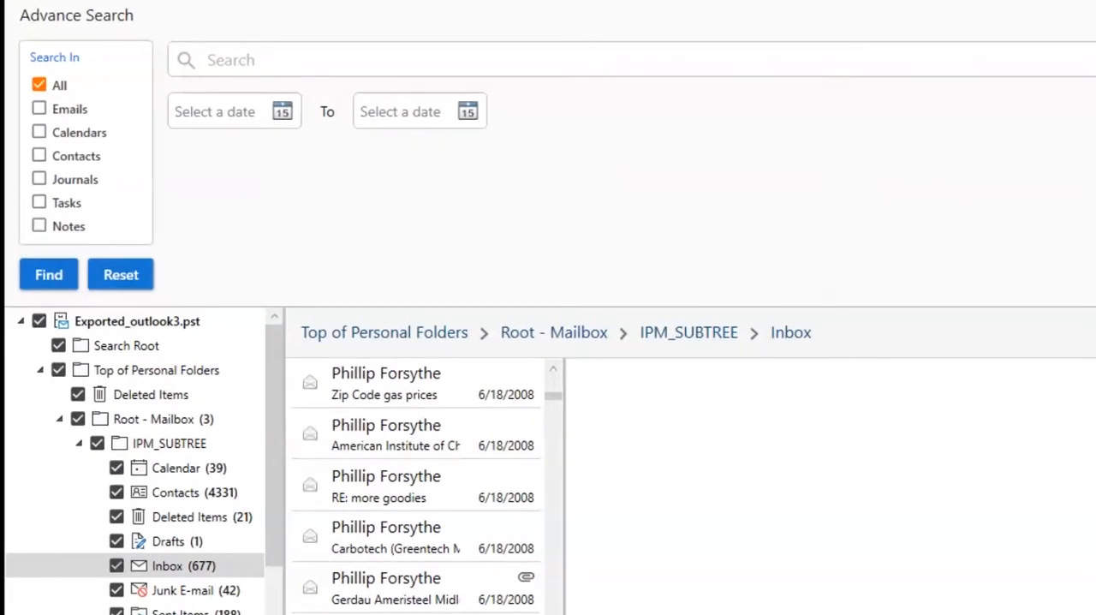
{"action": "left_click", "coordinate": [282, 111]}
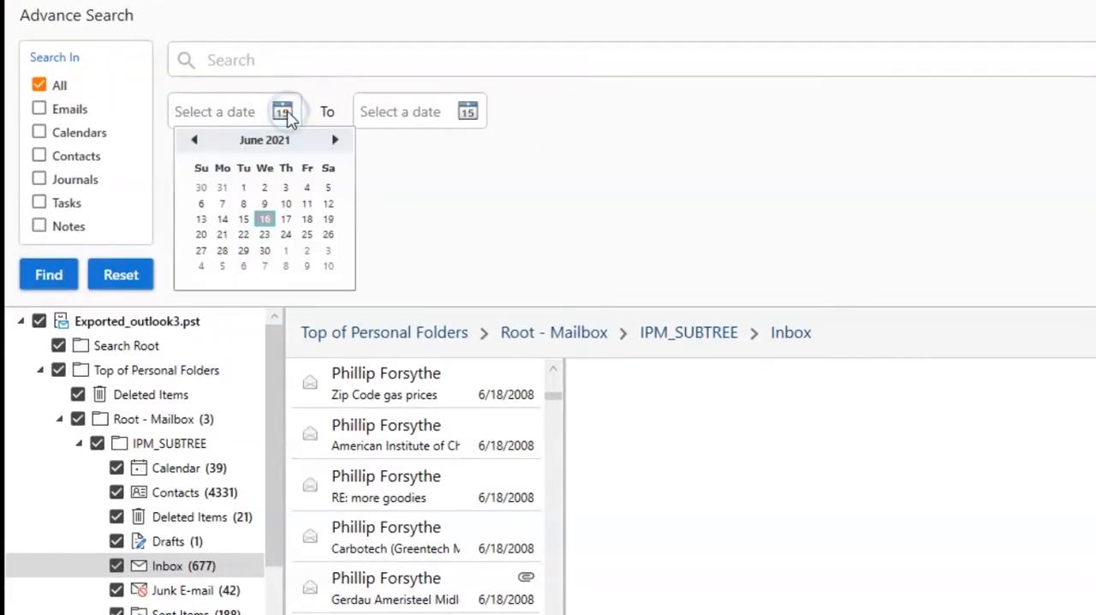
{"action": "mouse_move", "coordinate": [469, 111]}
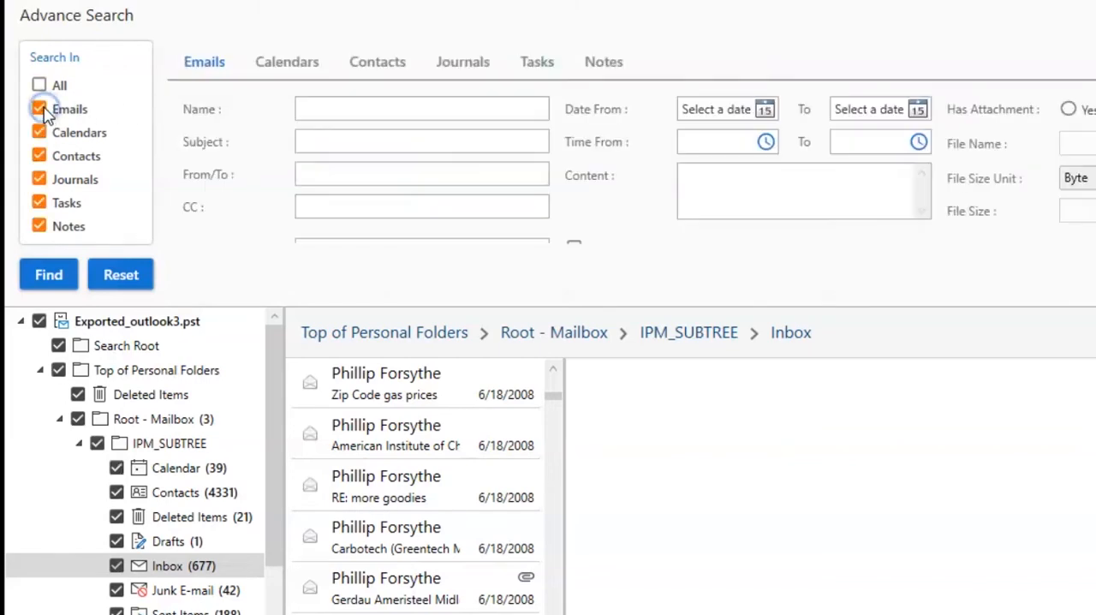
{"action": "left_click", "coordinate": [38, 109]}
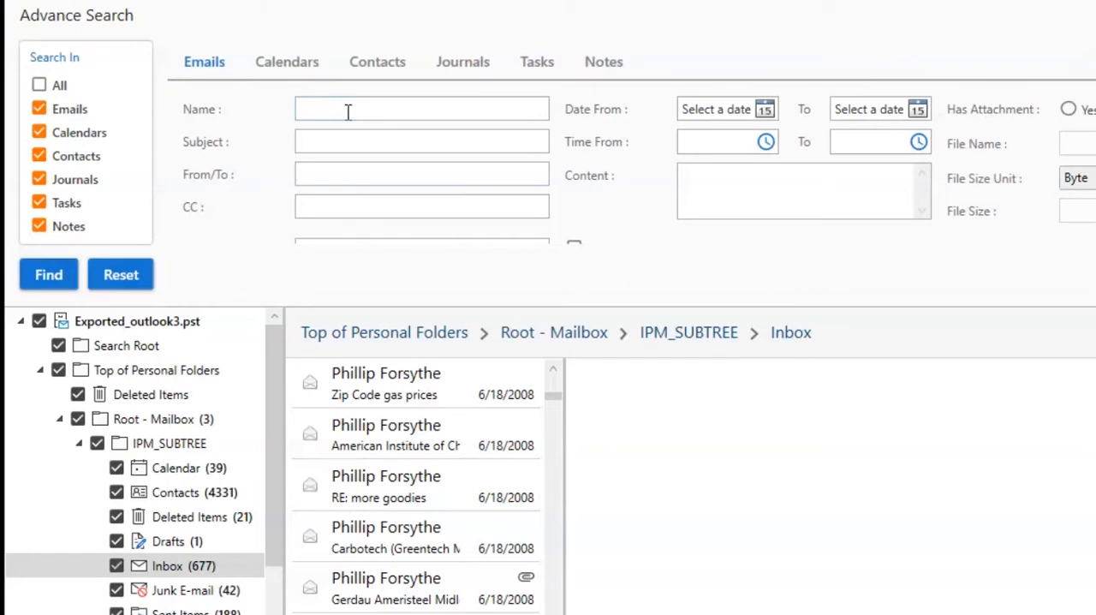
{"action": "scroll", "scroll_direction": "down", "scroll_amount": 3}
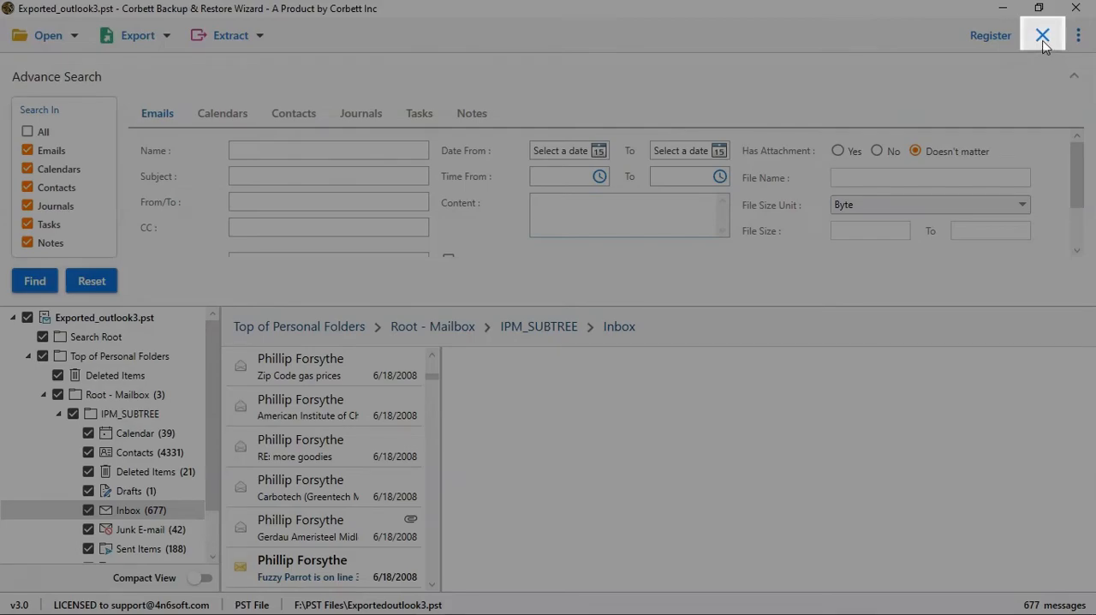
- Close Advance Search, choose Gmail export, and reselect all mailbox folders for export
{"action": "left_click", "coordinate": [1042, 35]}
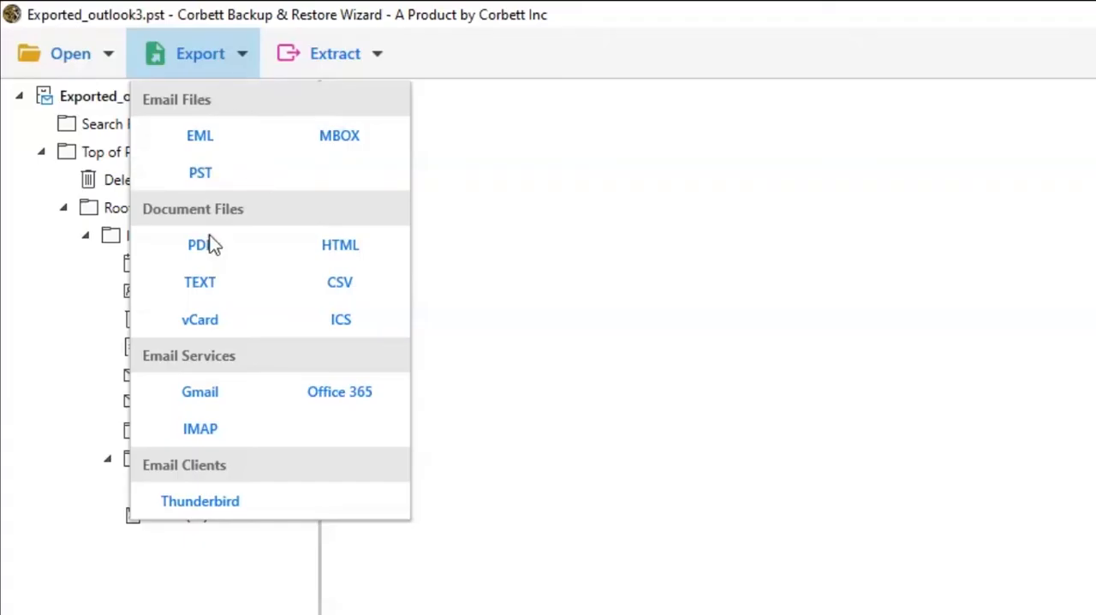
{"action": "left_click", "coordinate": [200, 392]}
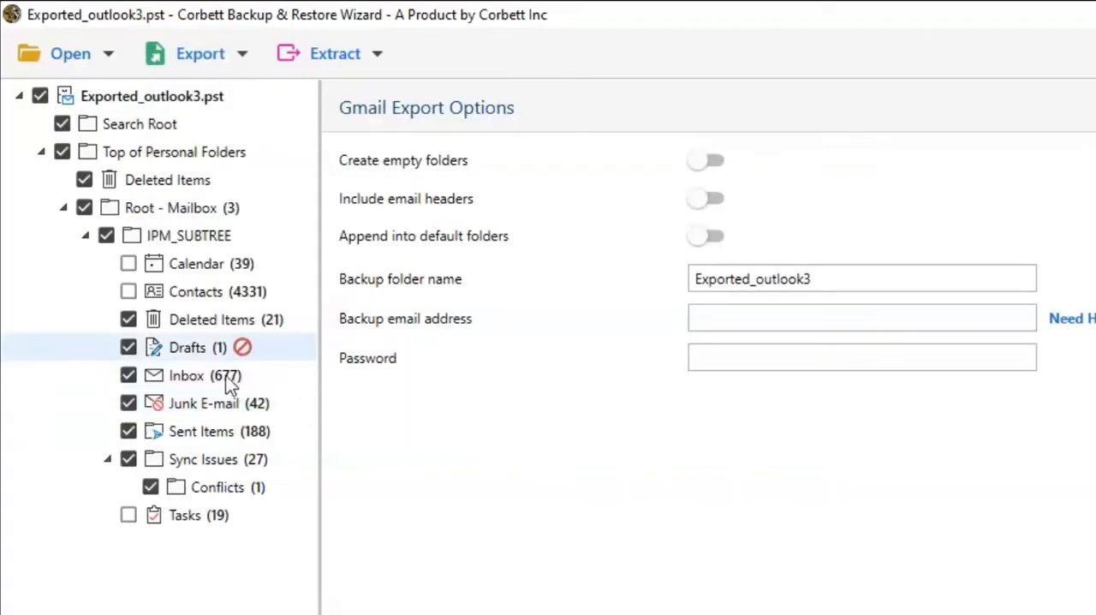
{"action": "left_click", "coordinate": [40, 96]}
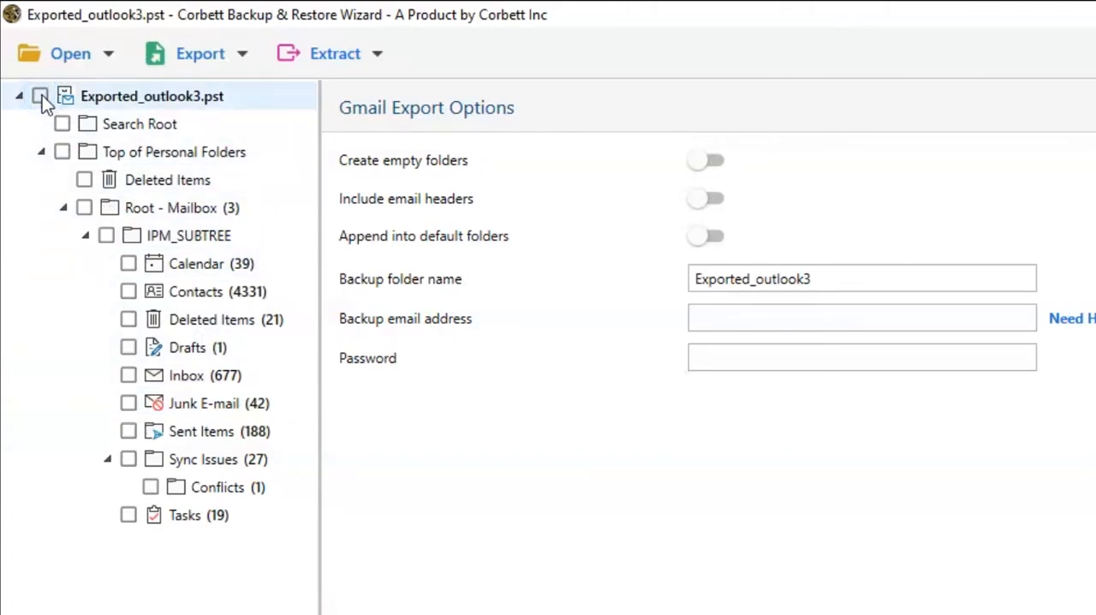
{"action": "left_click", "coordinate": [201, 431]}
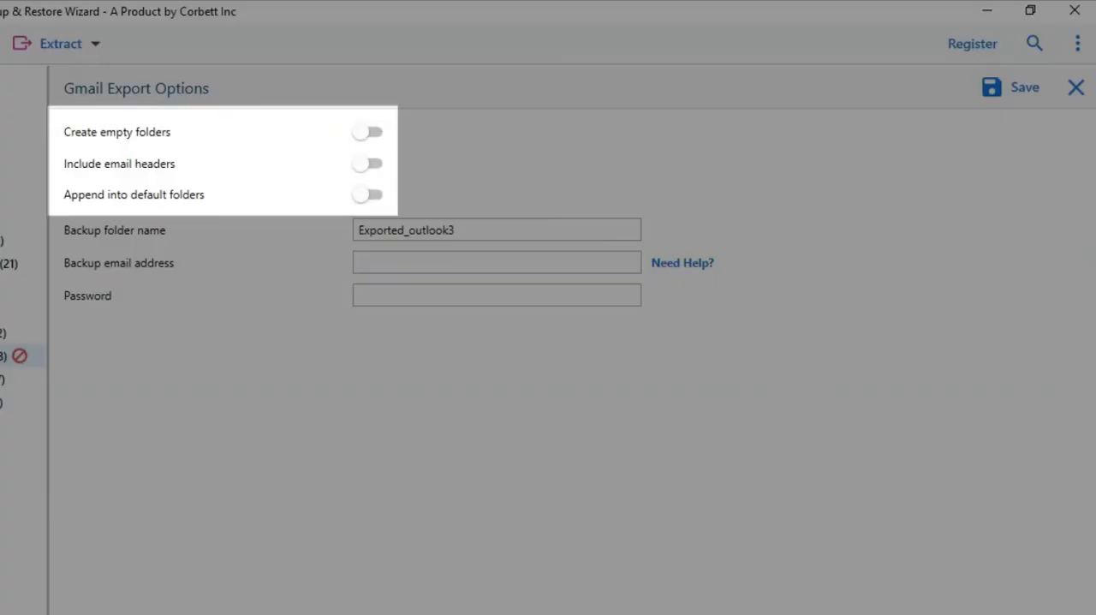
{"action": "mouse_move", "coordinate": [390, 141]}
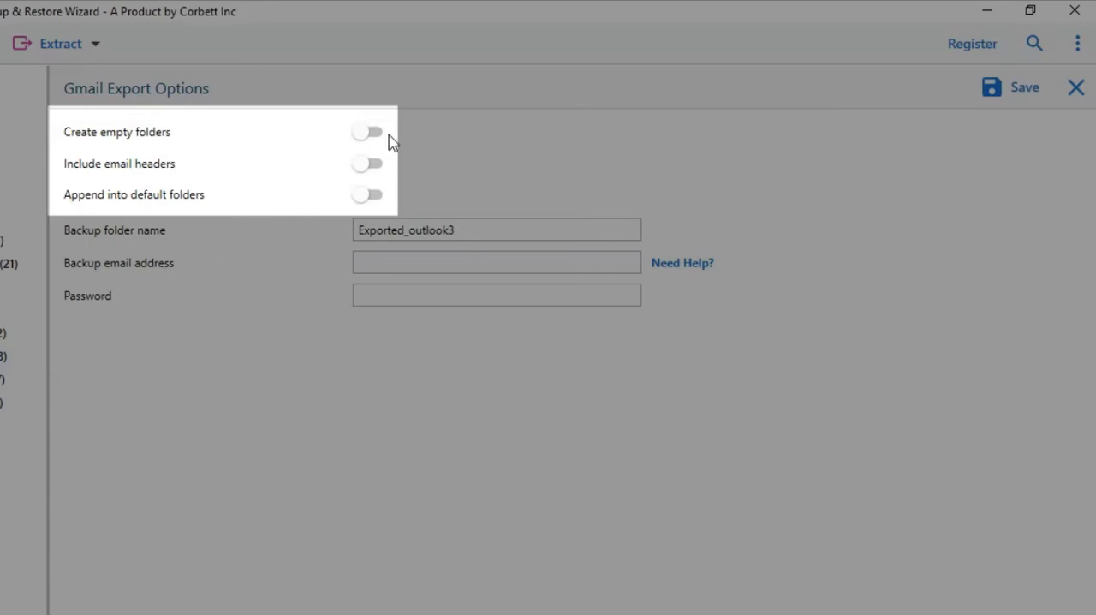
{"action": "mouse_move", "coordinate": [375, 139]}
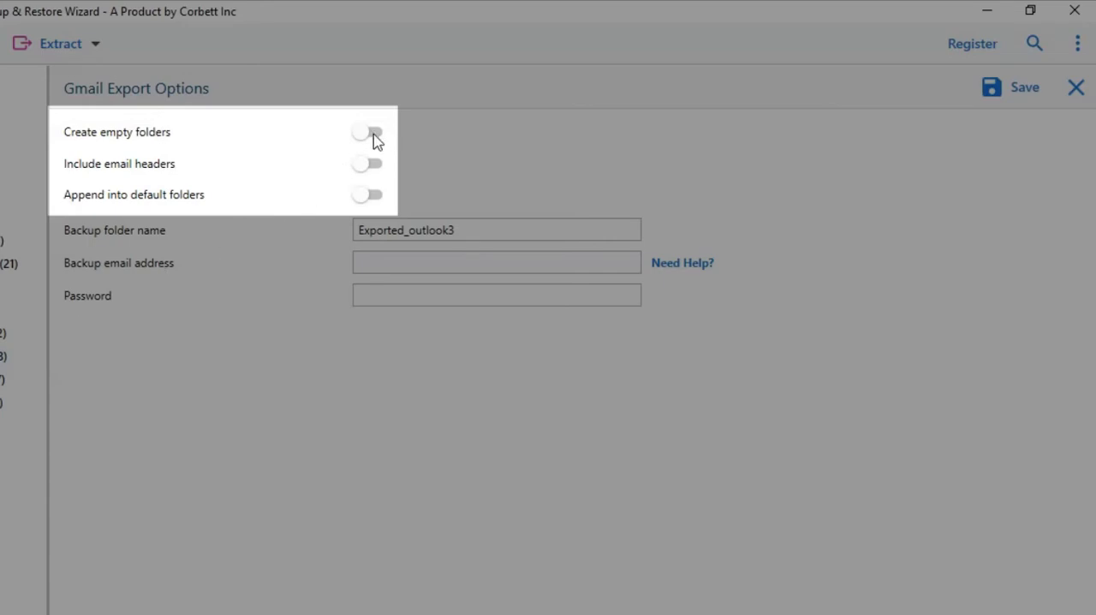
{"action": "left_click", "coordinate": [367, 133]}
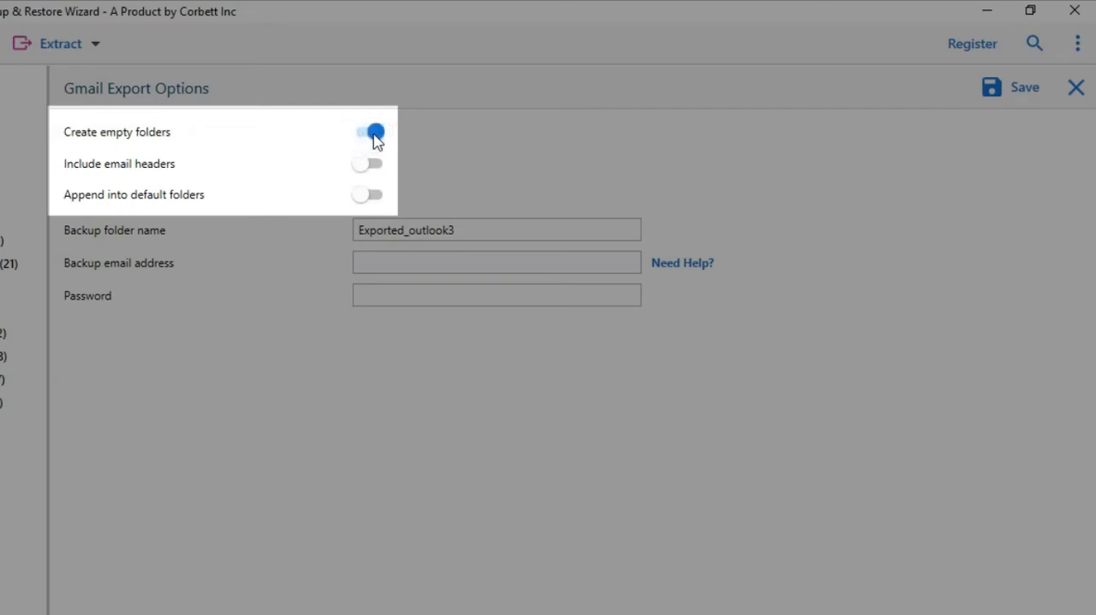
{"action": "left_click", "coordinate": [366, 133]}
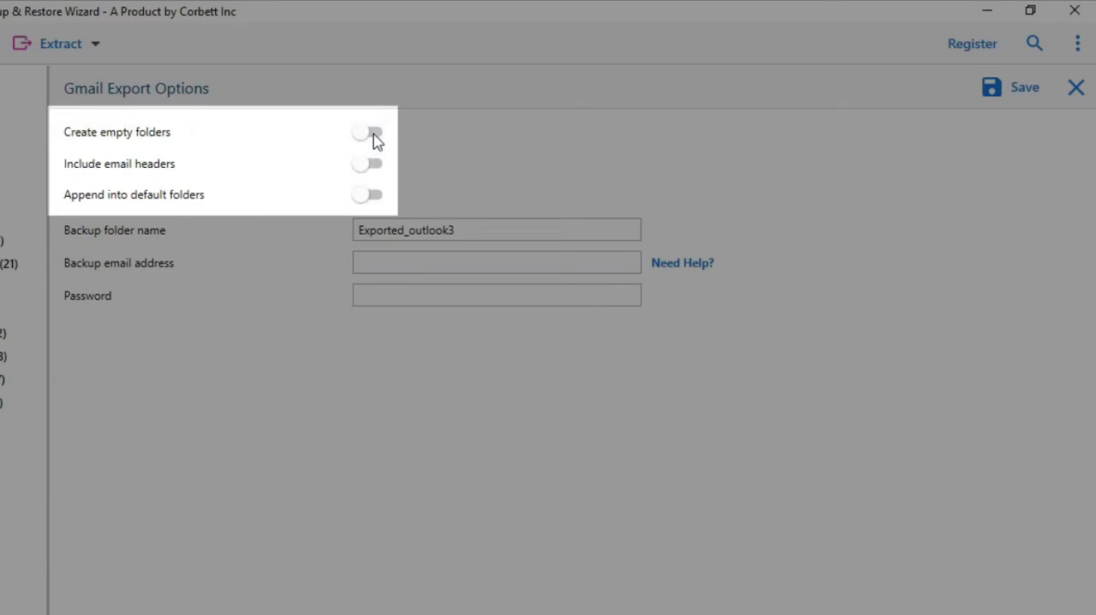
{"action": "left_click", "coordinate": [367, 163]}
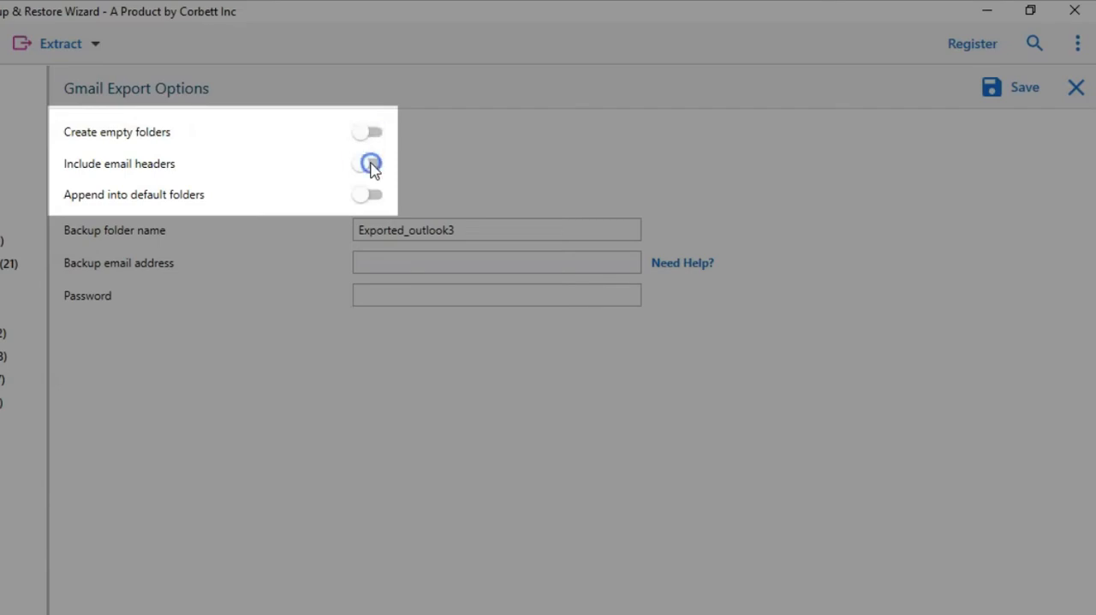
{"action": "left_click", "coordinate": [368, 163]}
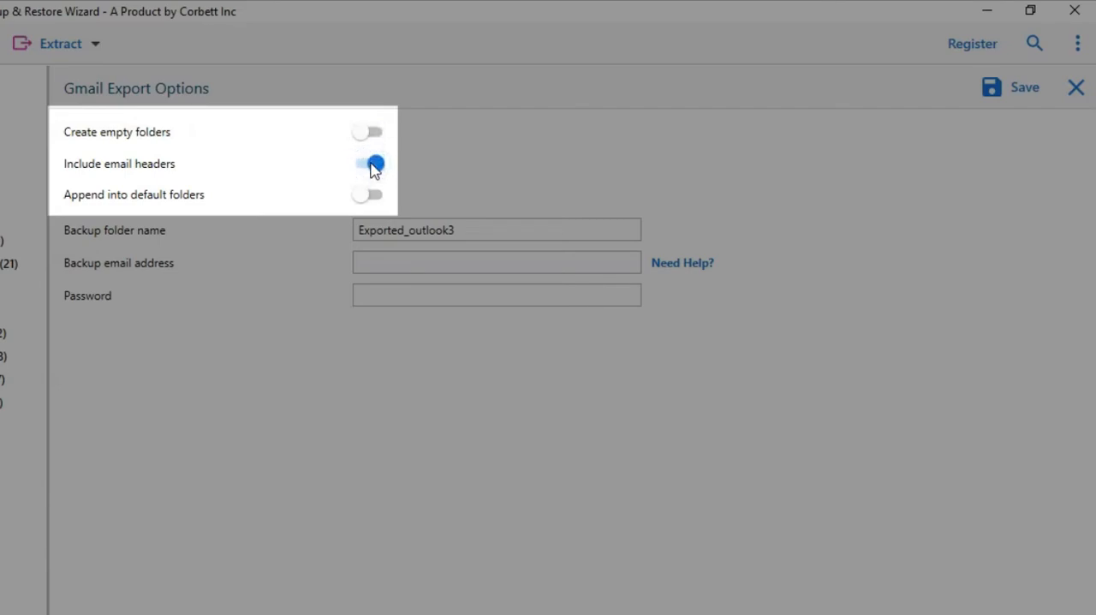
{"action": "left_click", "coordinate": [368, 163]}
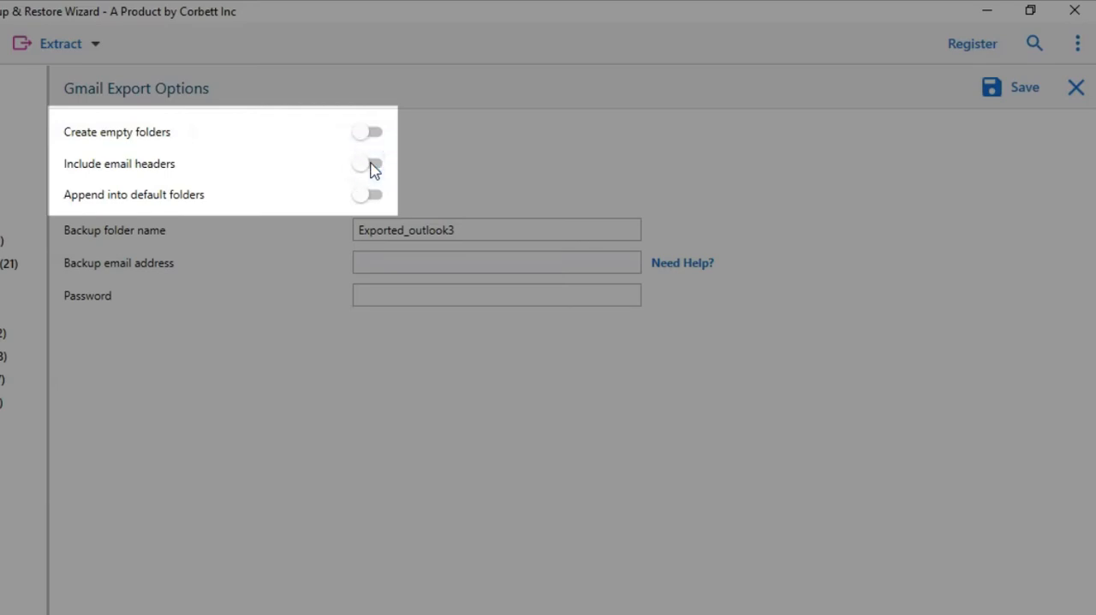
{"action": "left_click", "coordinate": [366, 195]}
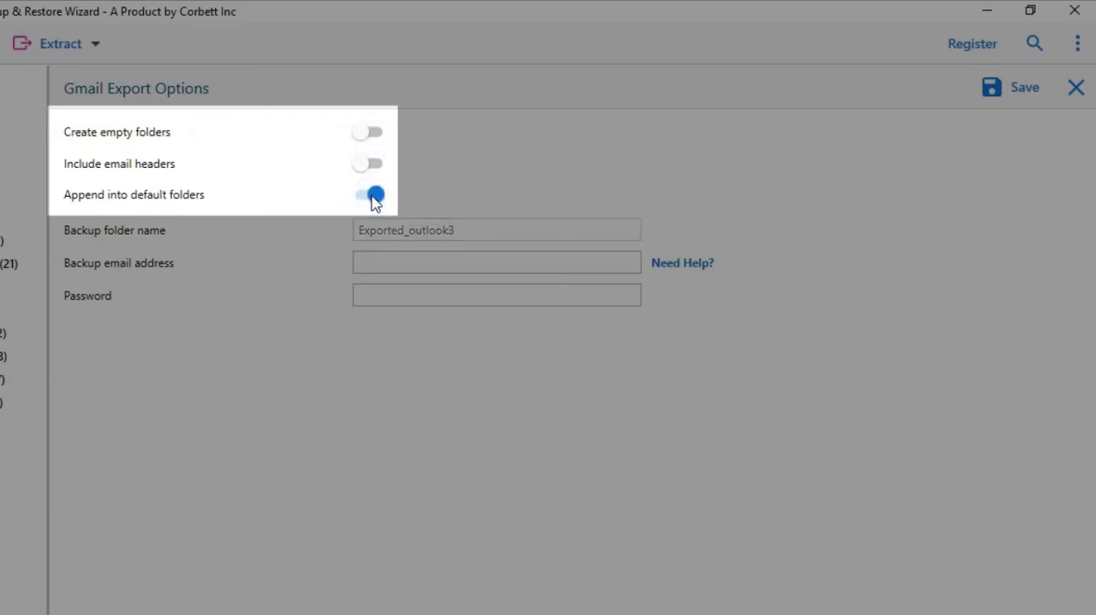
{"action": "left_click", "coordinate": [366, 194]}
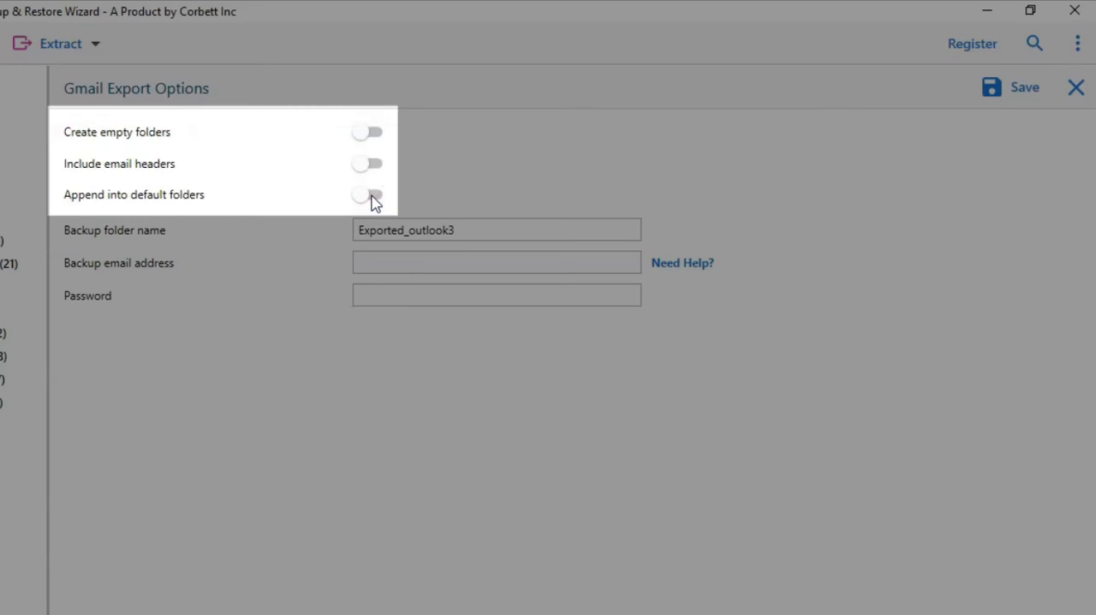
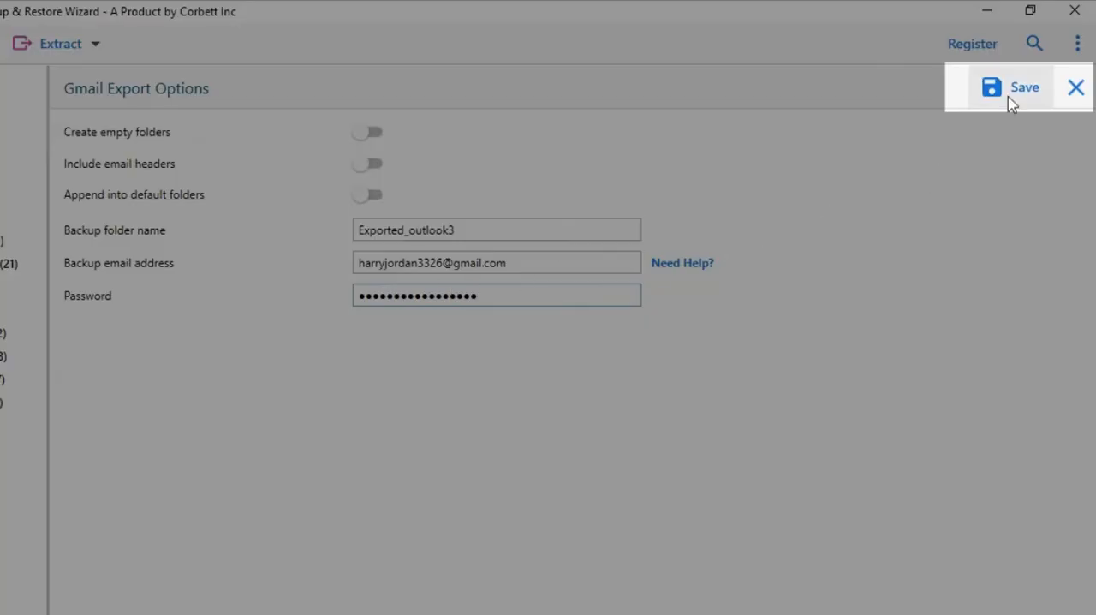
- Save the export to the Gmail account and open Gmail from the success banner
{"action": "left_click", "coordinate": [1011, 86]}
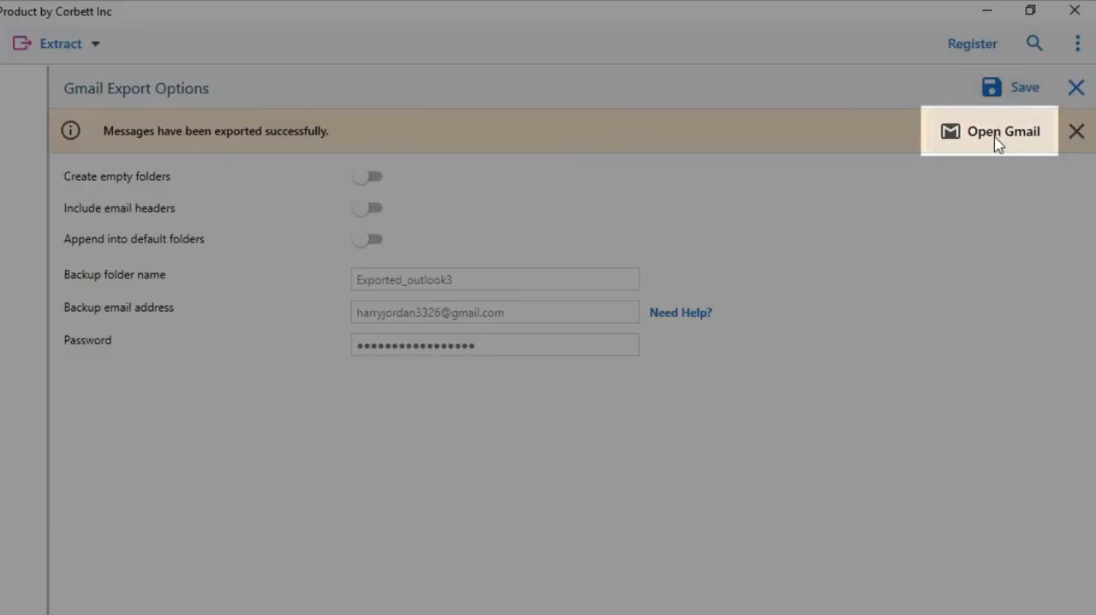
{"action": "mouse_move", "coordinate": [997, 152]}
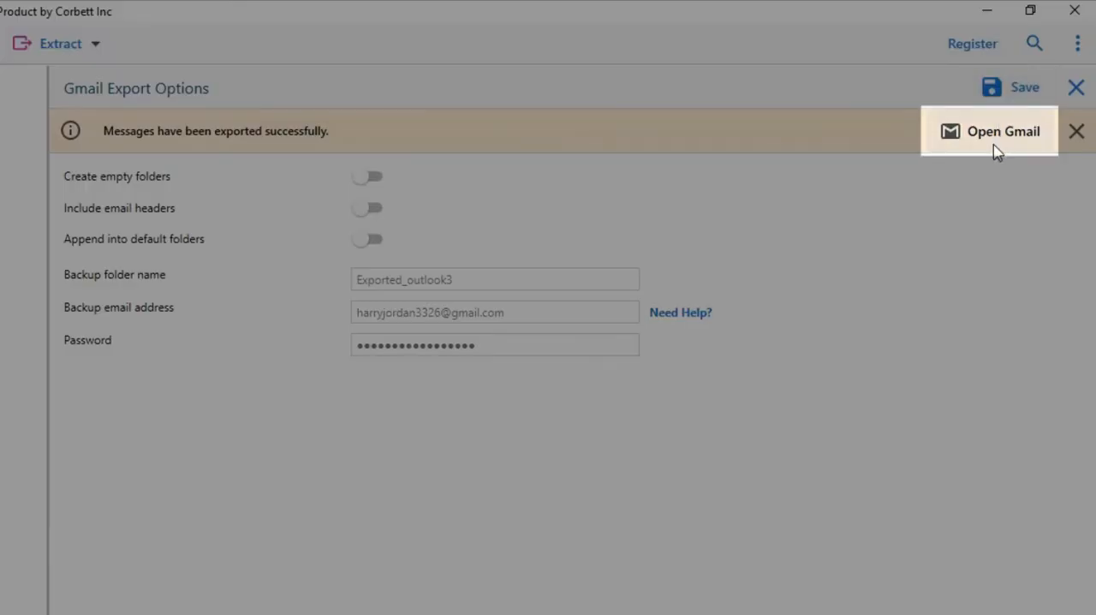
{"action": "left_click", "coordinate": [989, 131]}
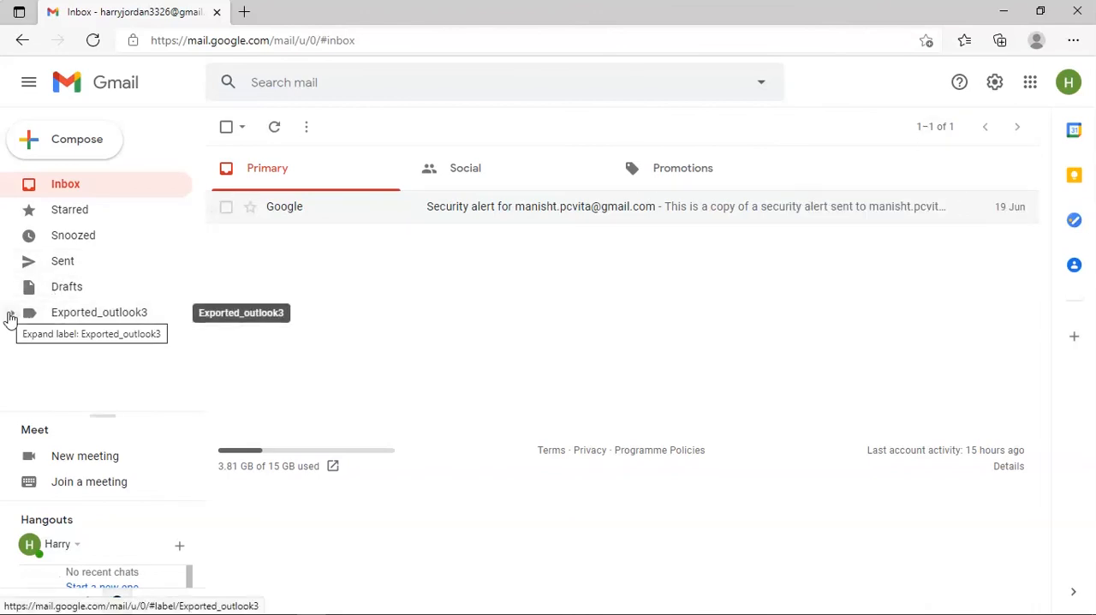
- Expand the Exported_outlook3 label to Sent Items and open the FW: Fountain Parker Harbarger email
{"action": "left_click", "coordinate": [11, 312]}
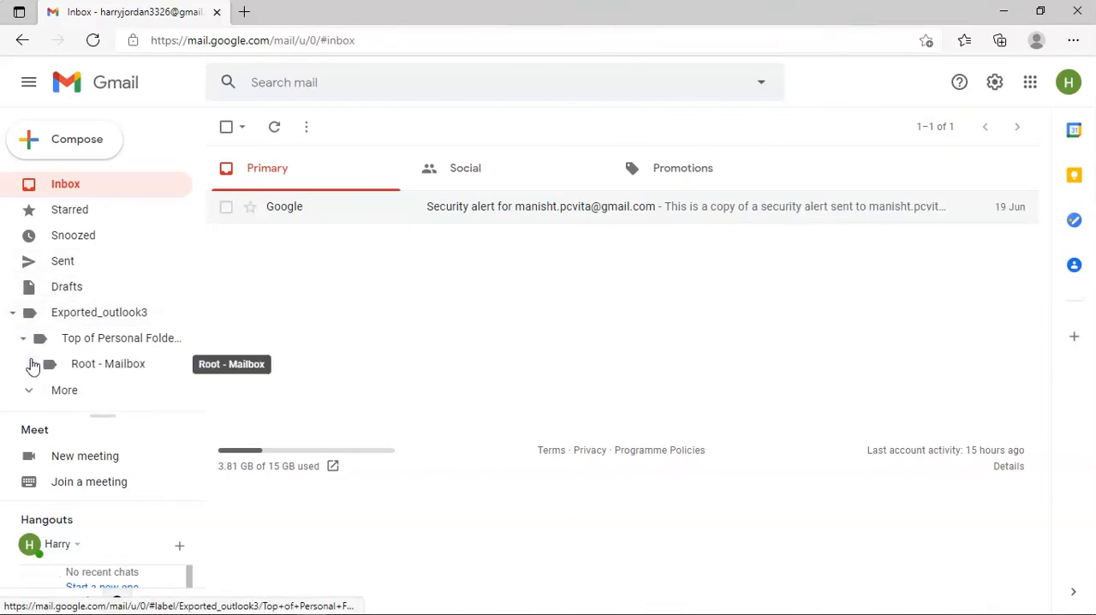
{"action": "left_click", "coordinate": [32, 363]}
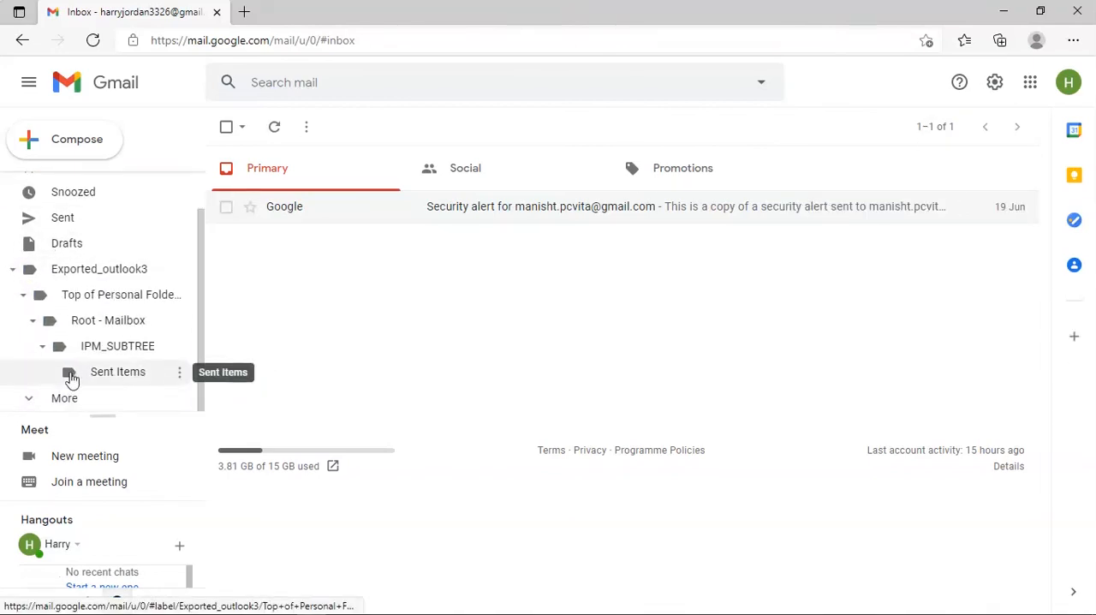
{"action": "left_click", "coordinate": [118, 370]}
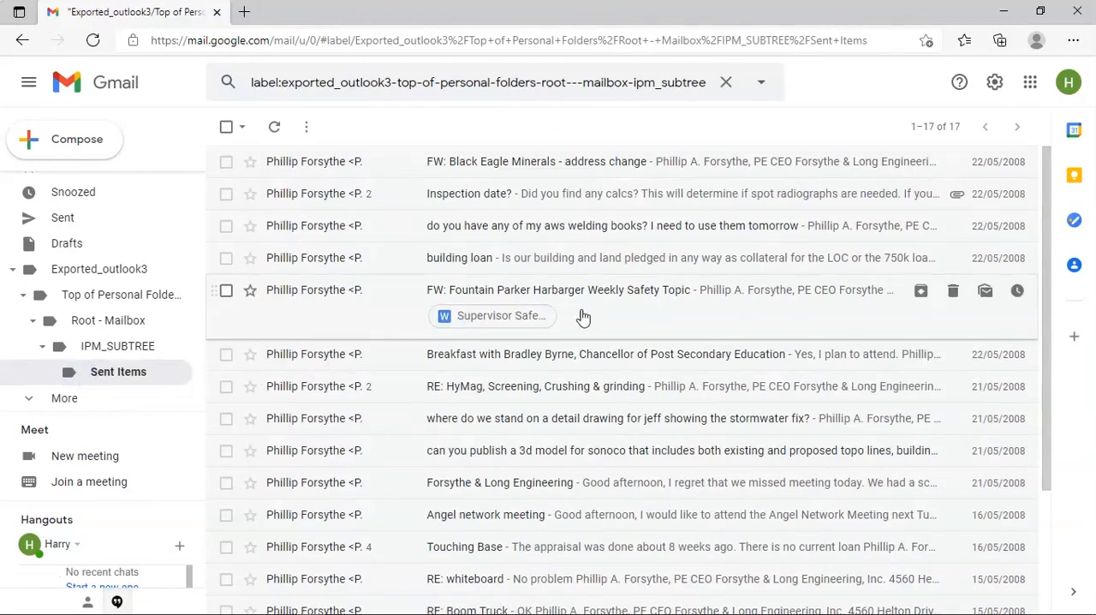
{"action": "left_click", "coordinate": [556, 290]}
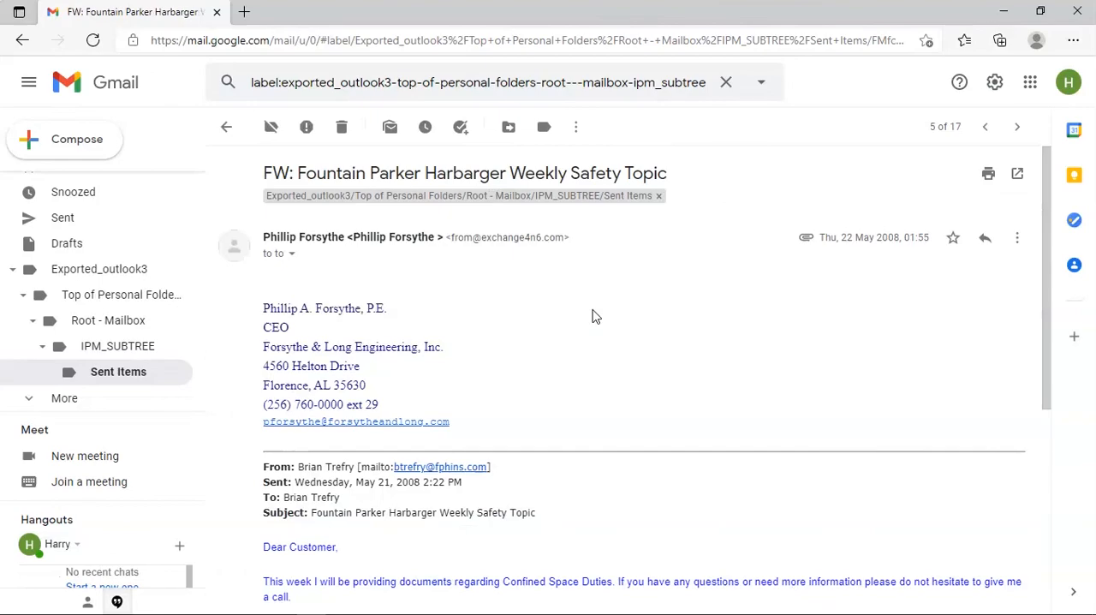